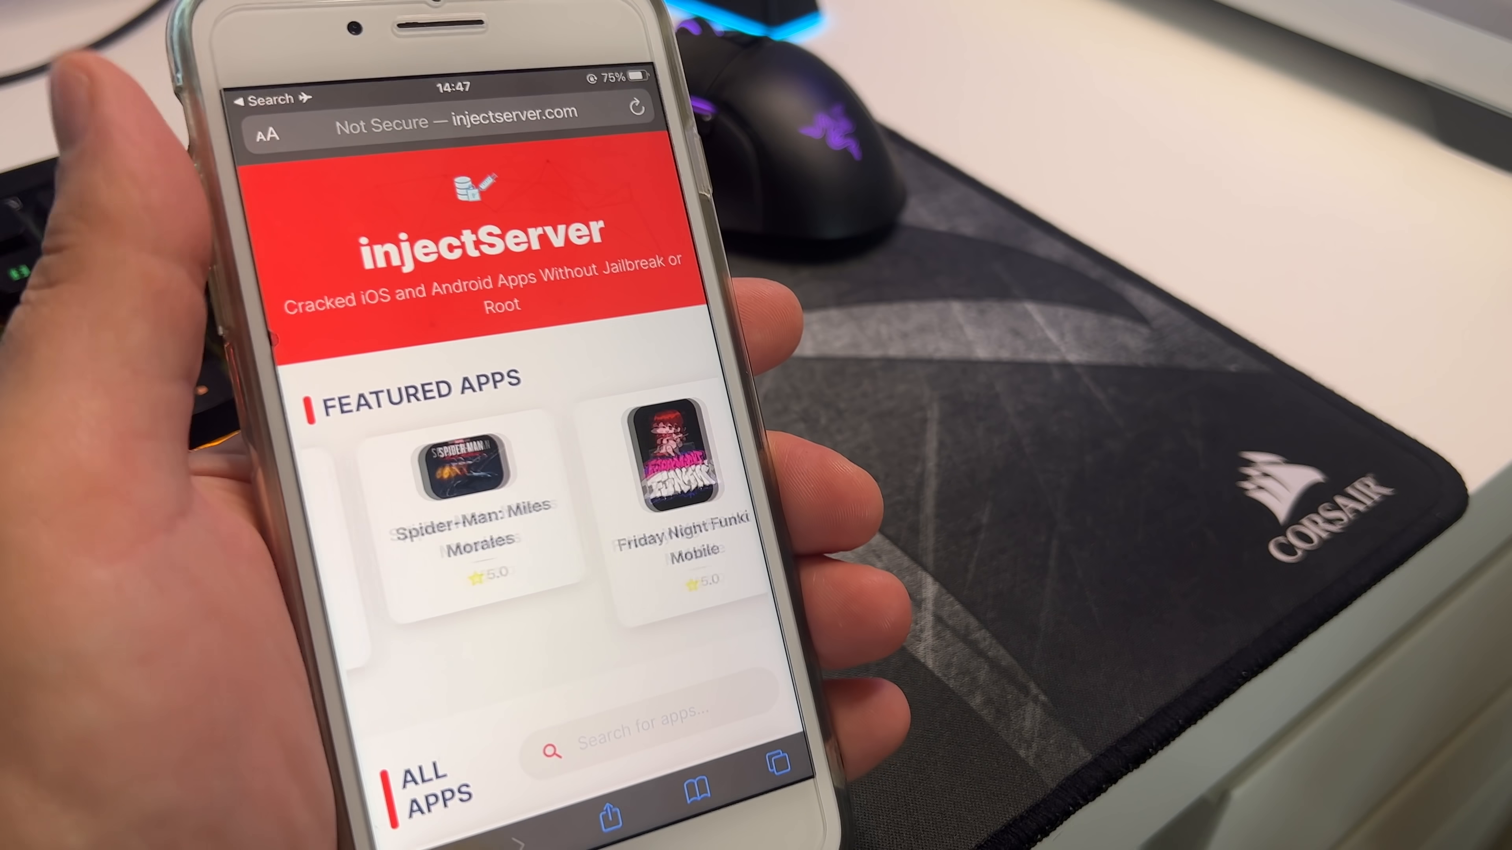
# Step: Scroll to All Apps and begin a 'Honkai' query in the Search for apps field
pyautogui.scroll(-3)
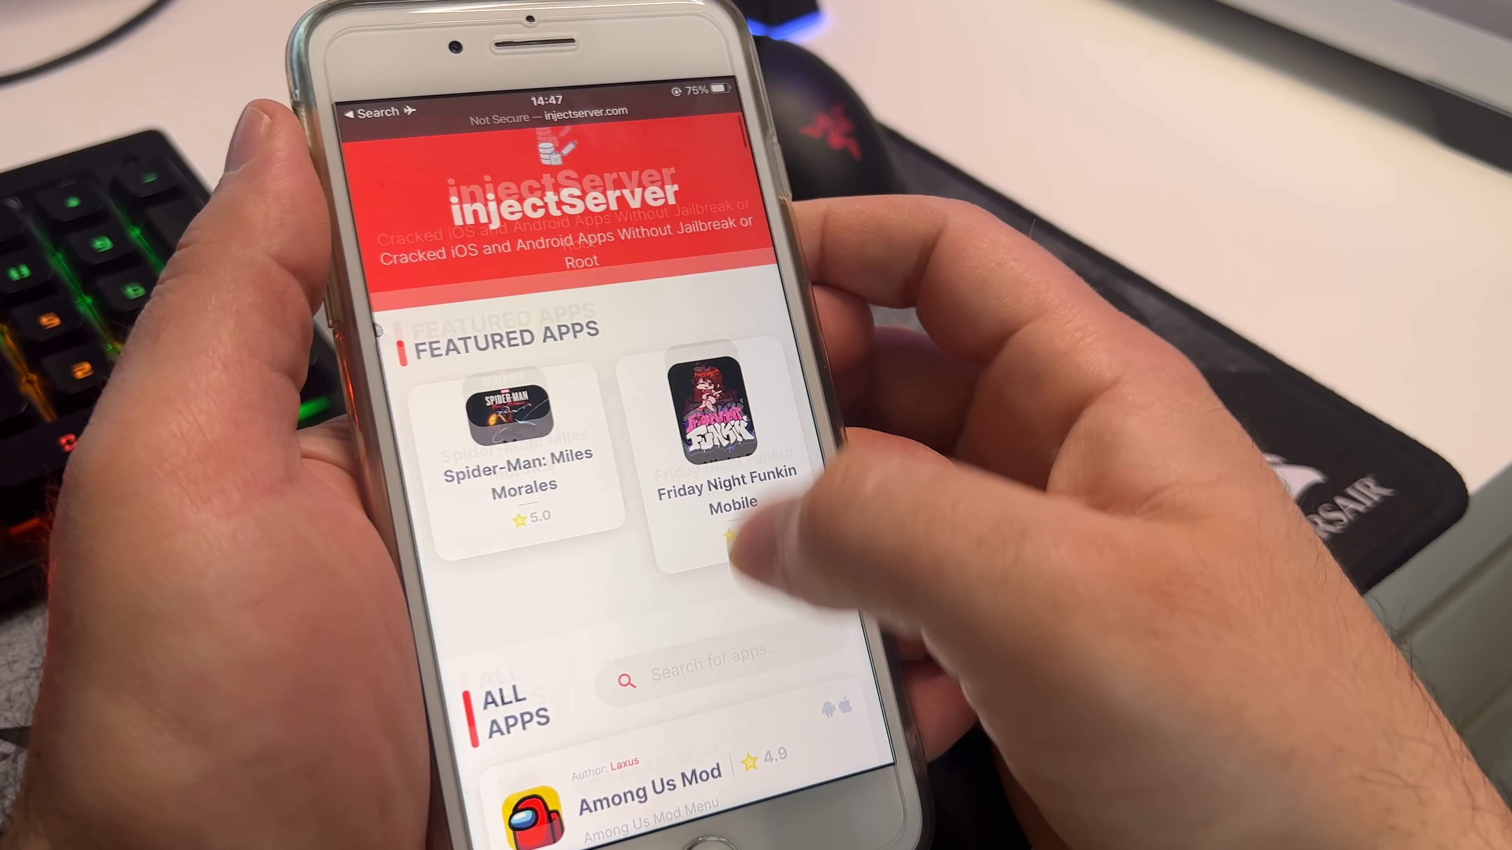
pyautogui.click(713, 659)
pyautogui.write('Honkai s')
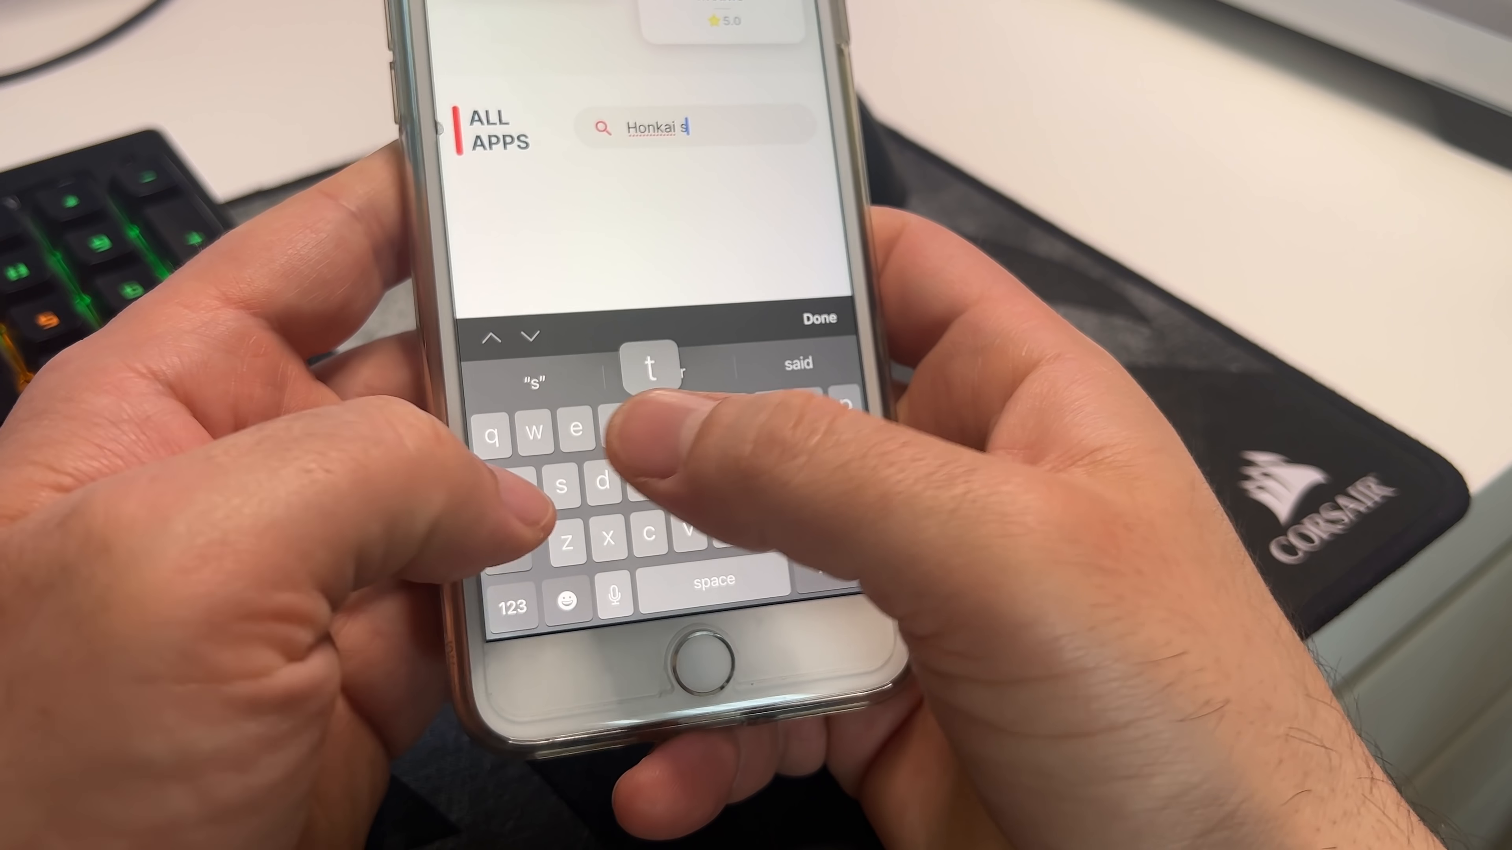
# Step: Complete the search query to 'Honkai star rail'
pyautogui.write('tar rail')
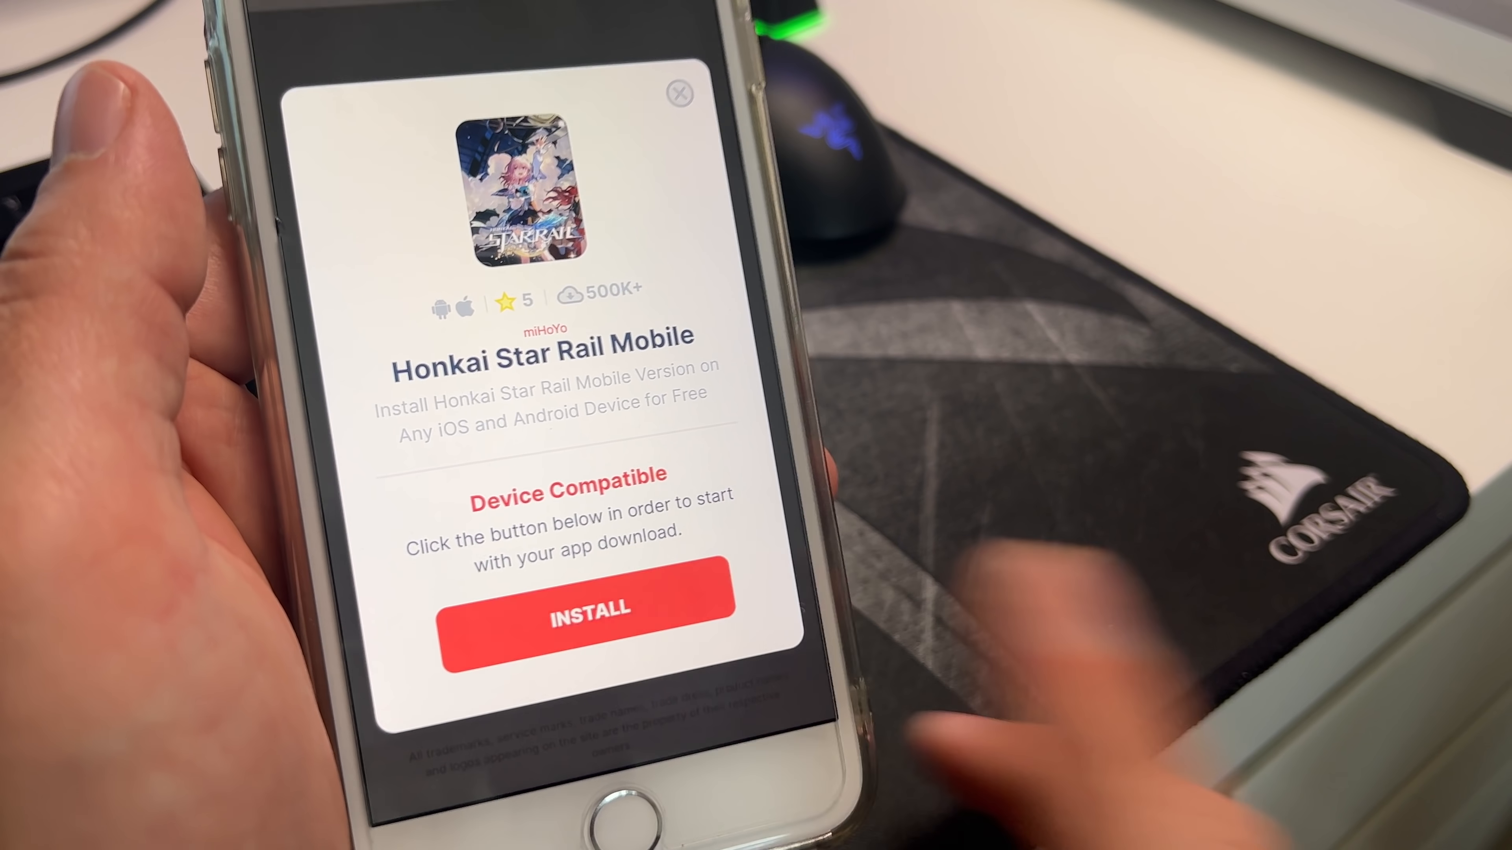
# Step: Start the Honkai Star Rail Mobile install, leading to the clickfam.com verification page
pyautogui.click(584, 609)
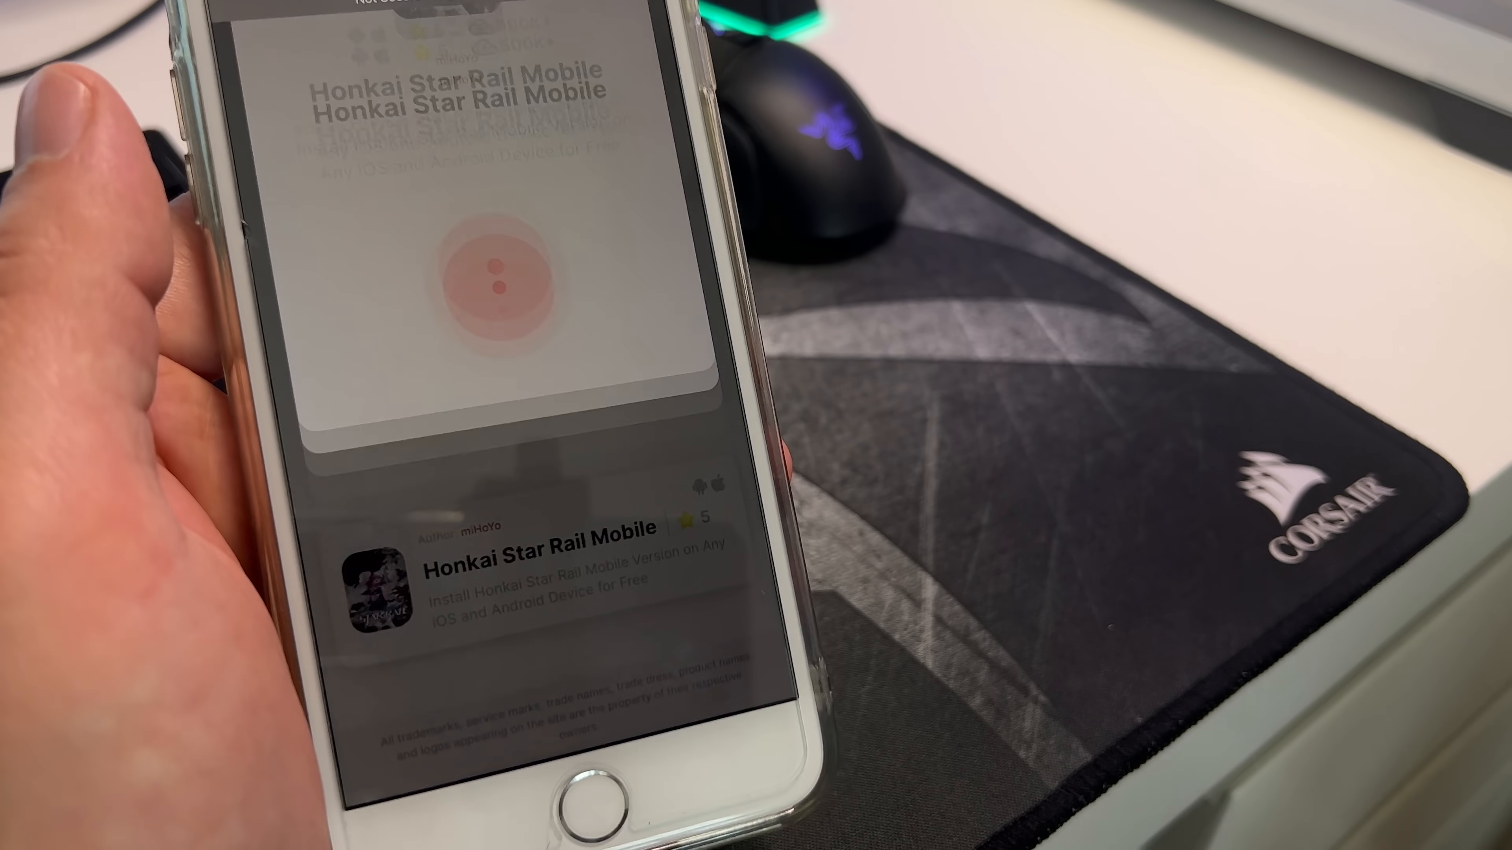
pyautogui.click(487, 279)
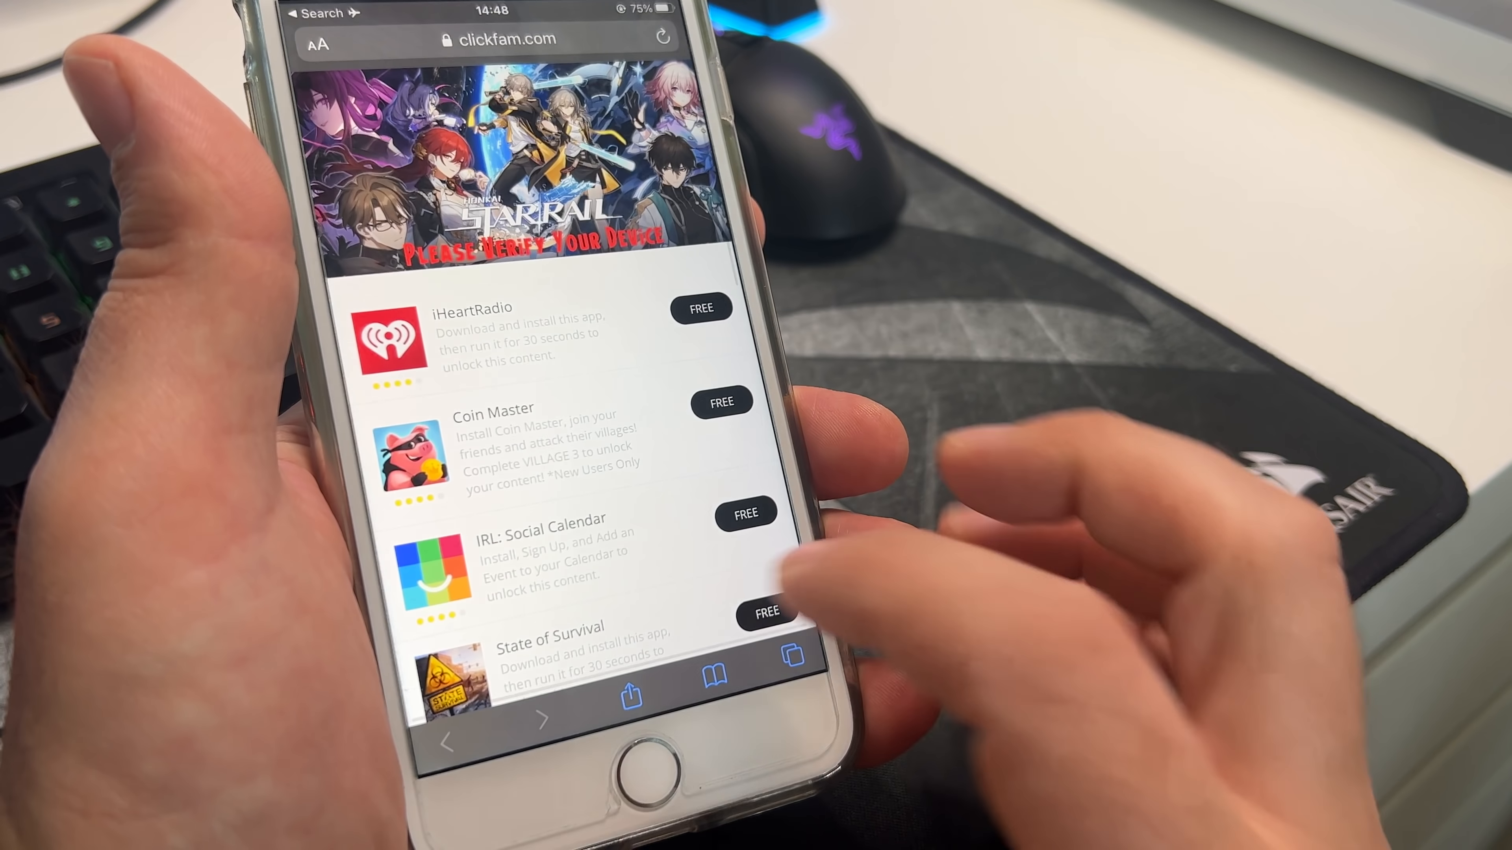
pyautogui.scroll(-3)
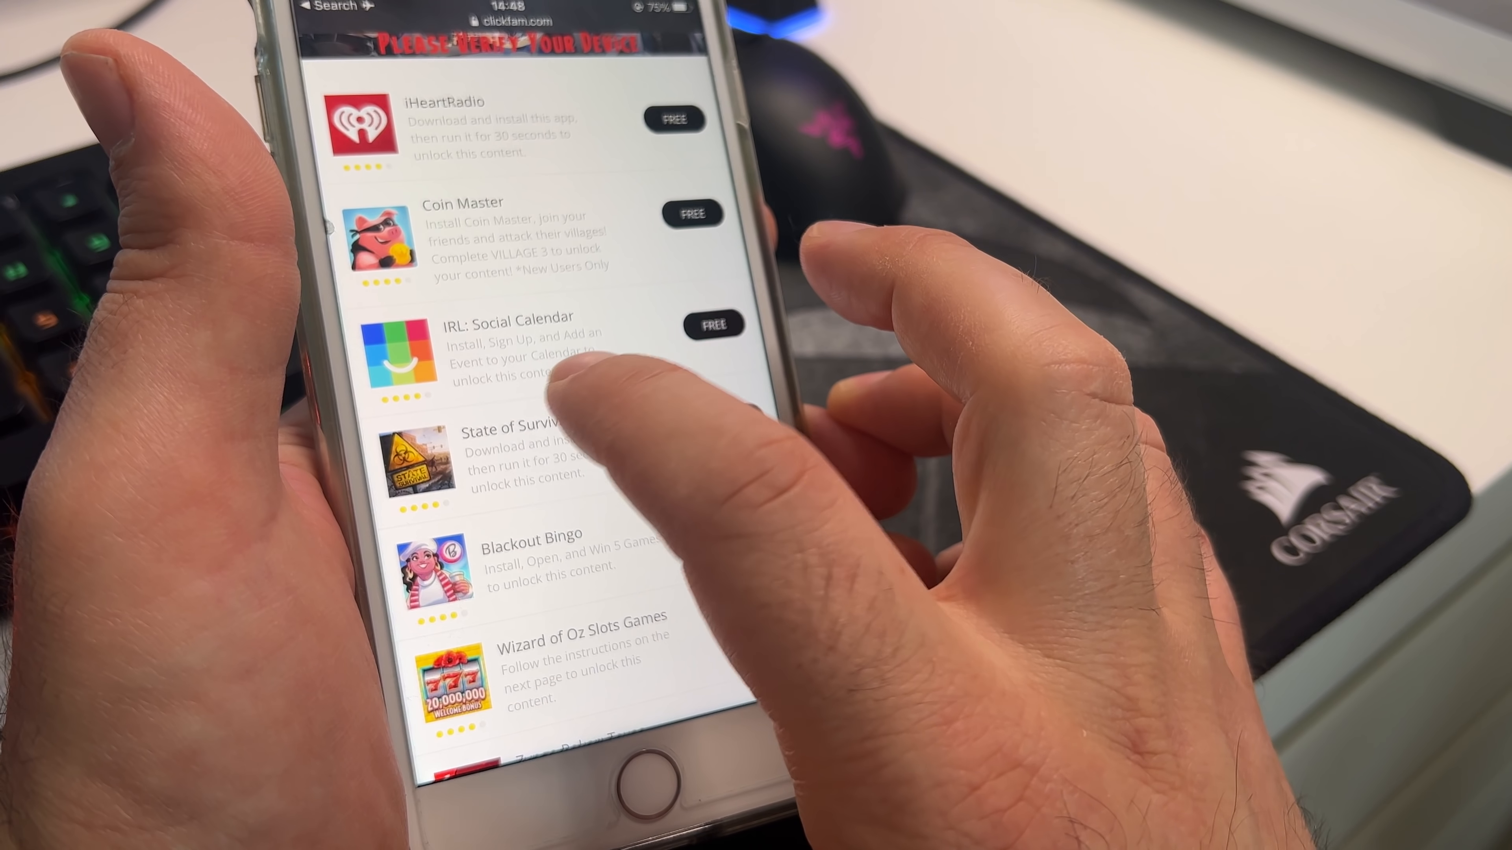
pyautogui.scroll(-3)
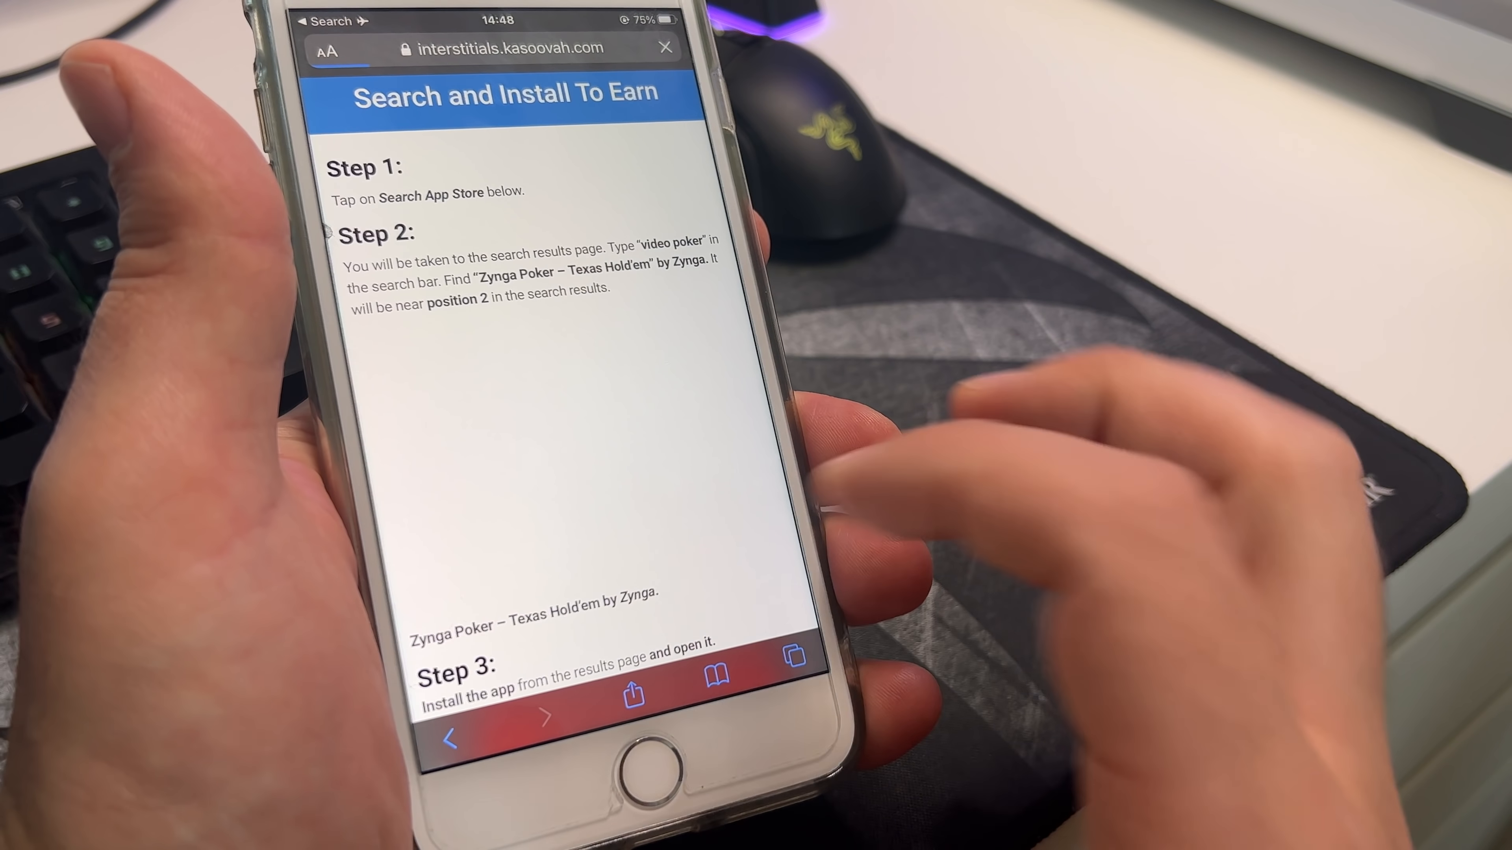
# Step: Review the Zynga Poker earn steps and return to the clickfam offer list
pyautogui.scroll(-3)
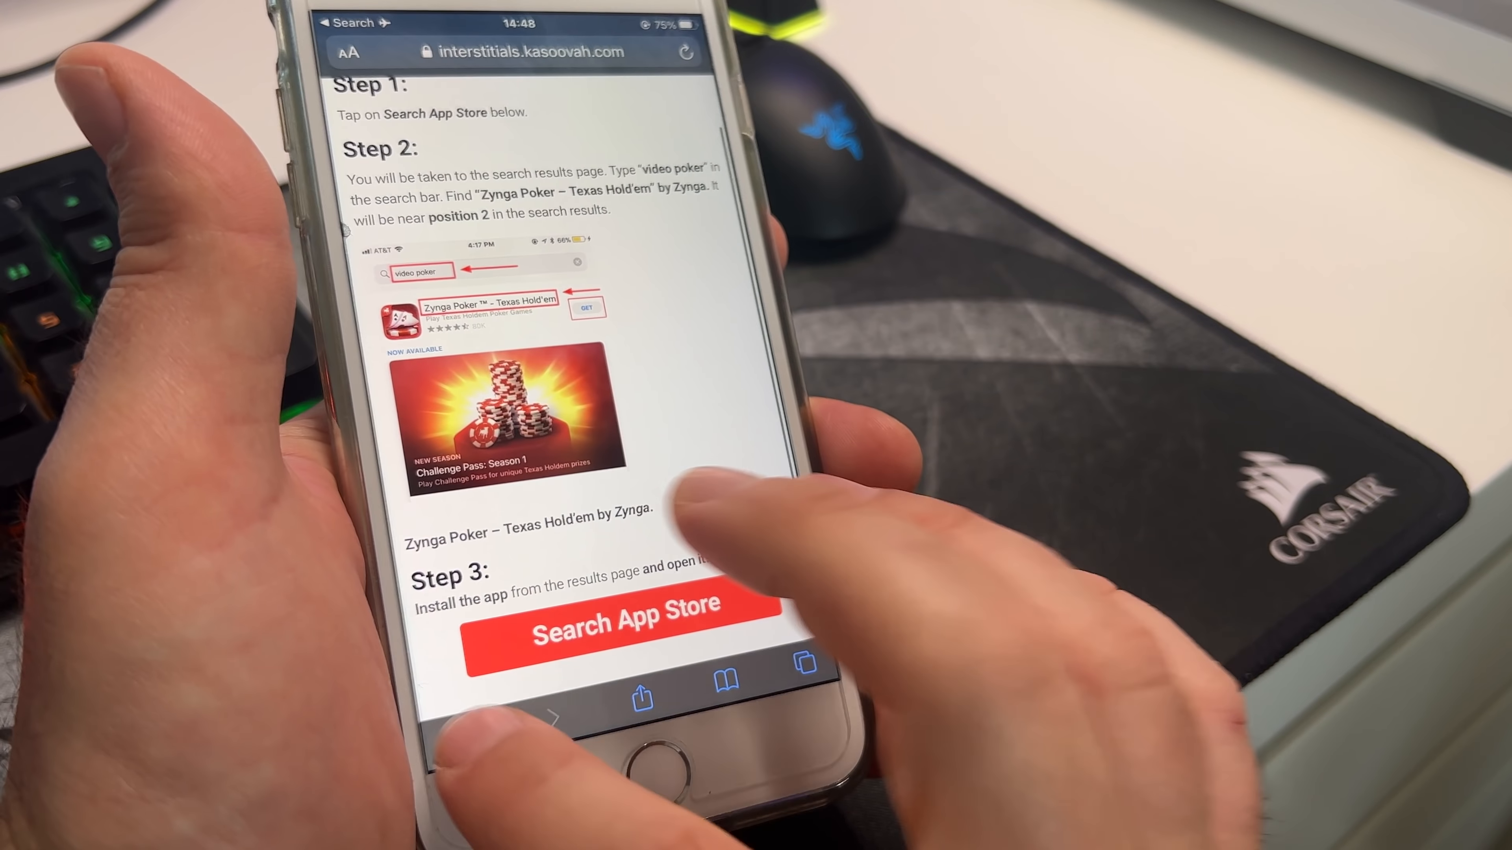
pyautogui.click(624, 622)
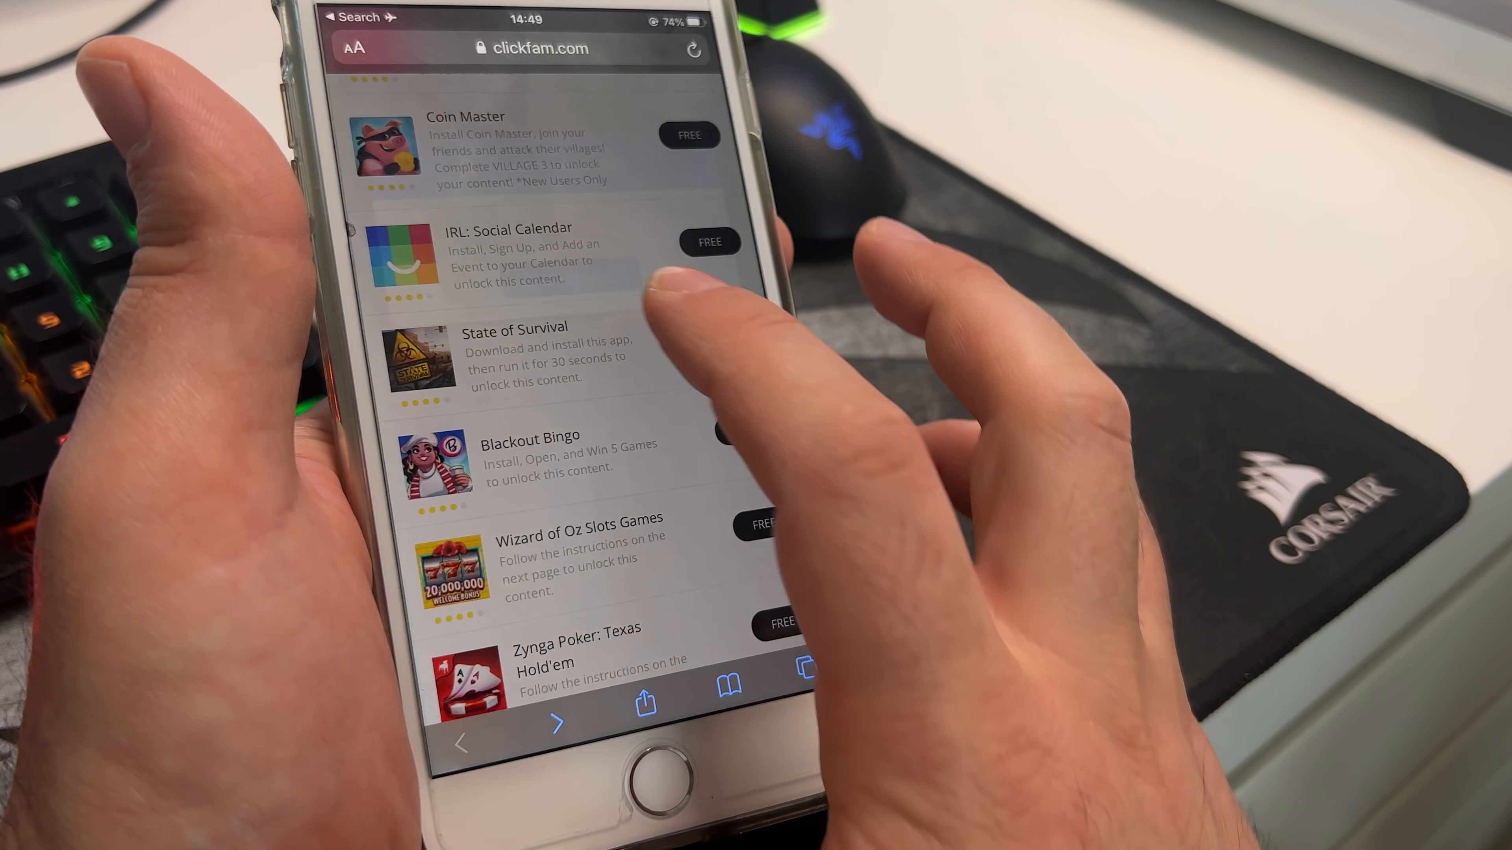
pyautogui.click(513, 347)
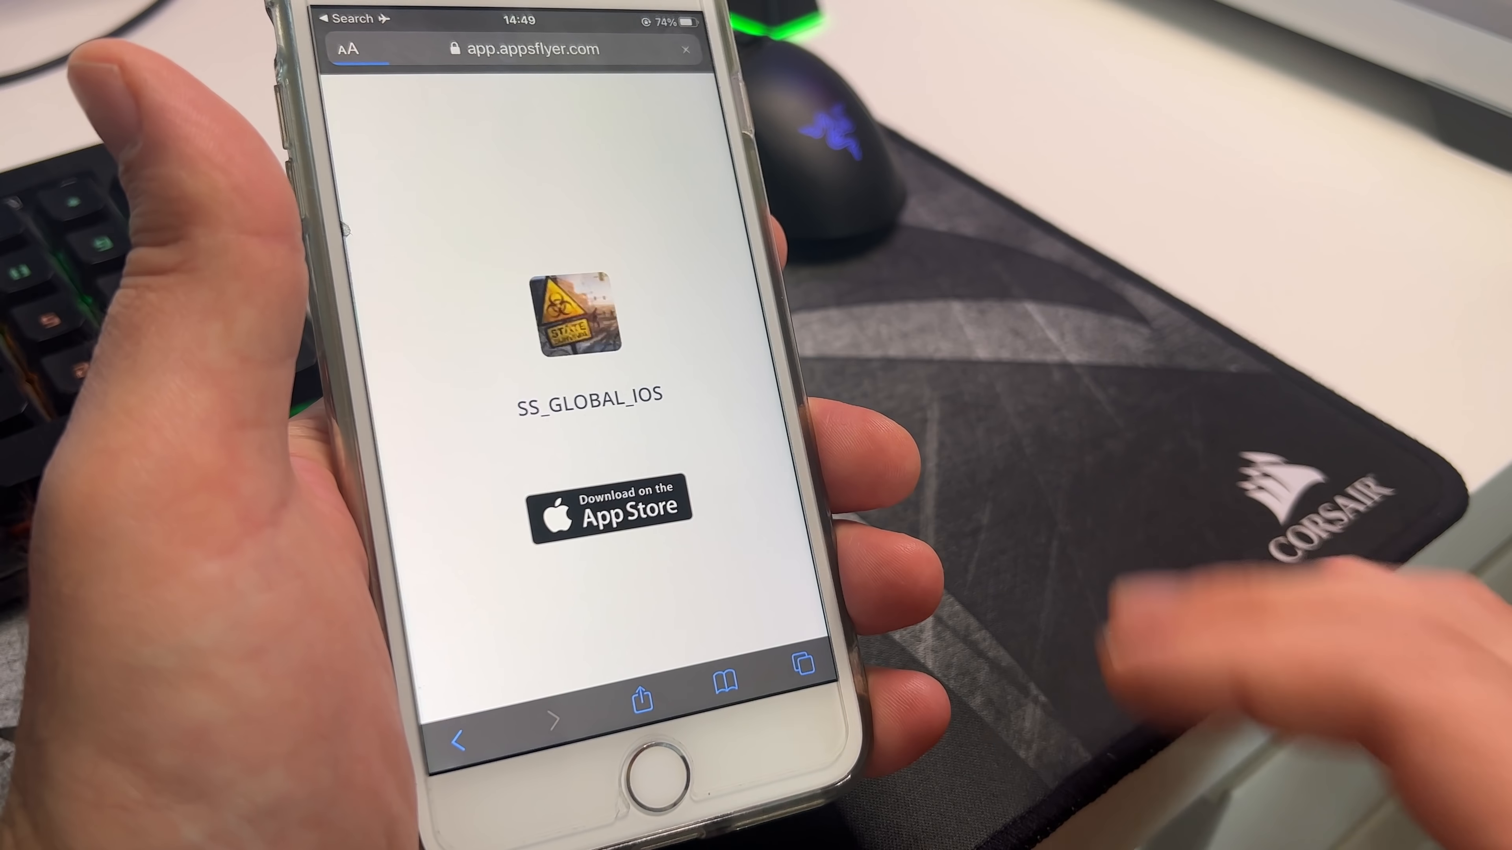
pyautogui.click(610, 507)
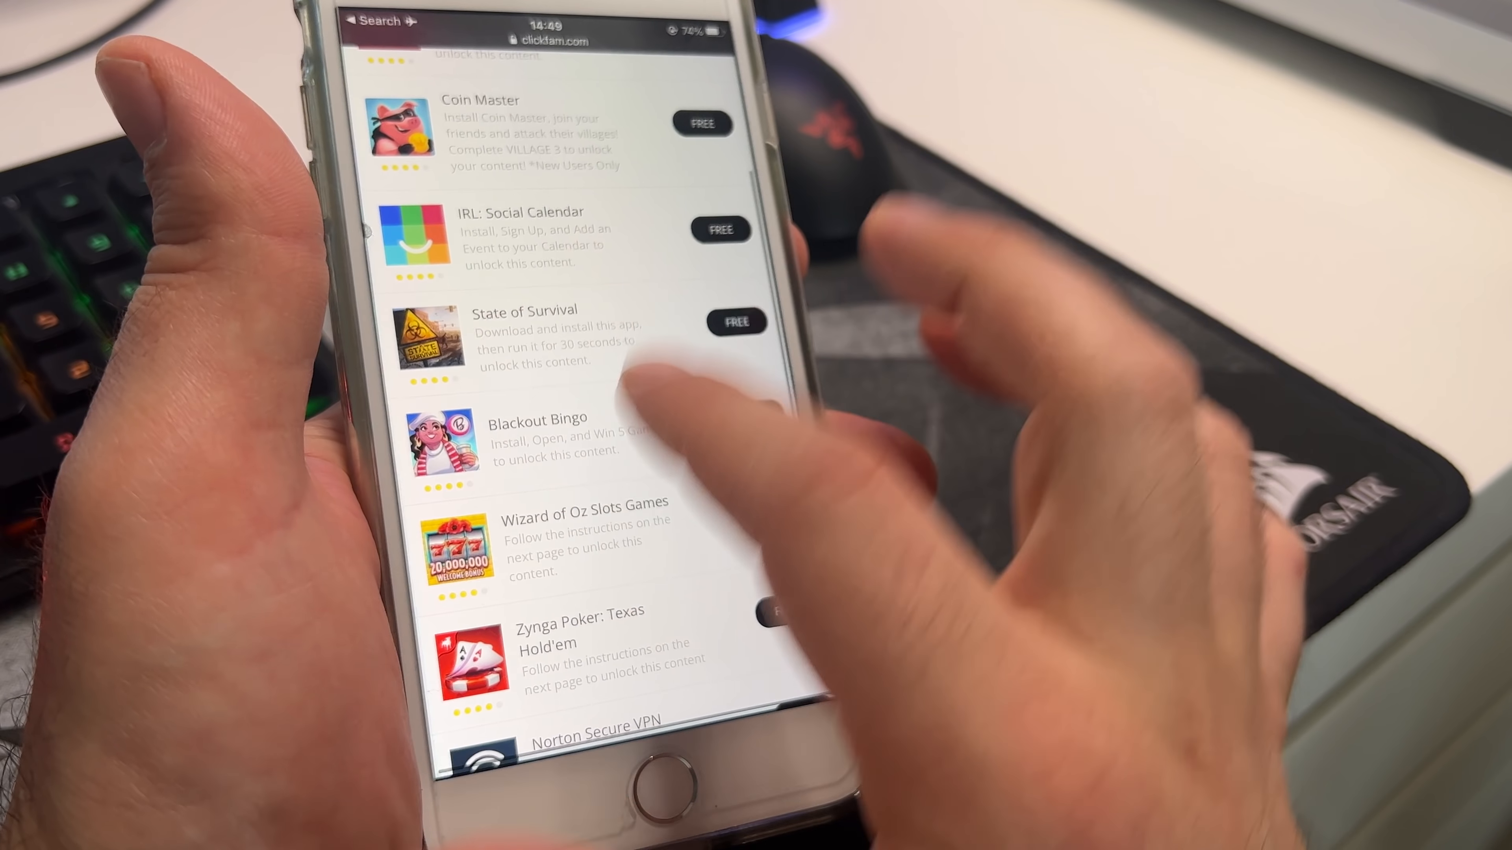
pyautogui.scroll(-3)
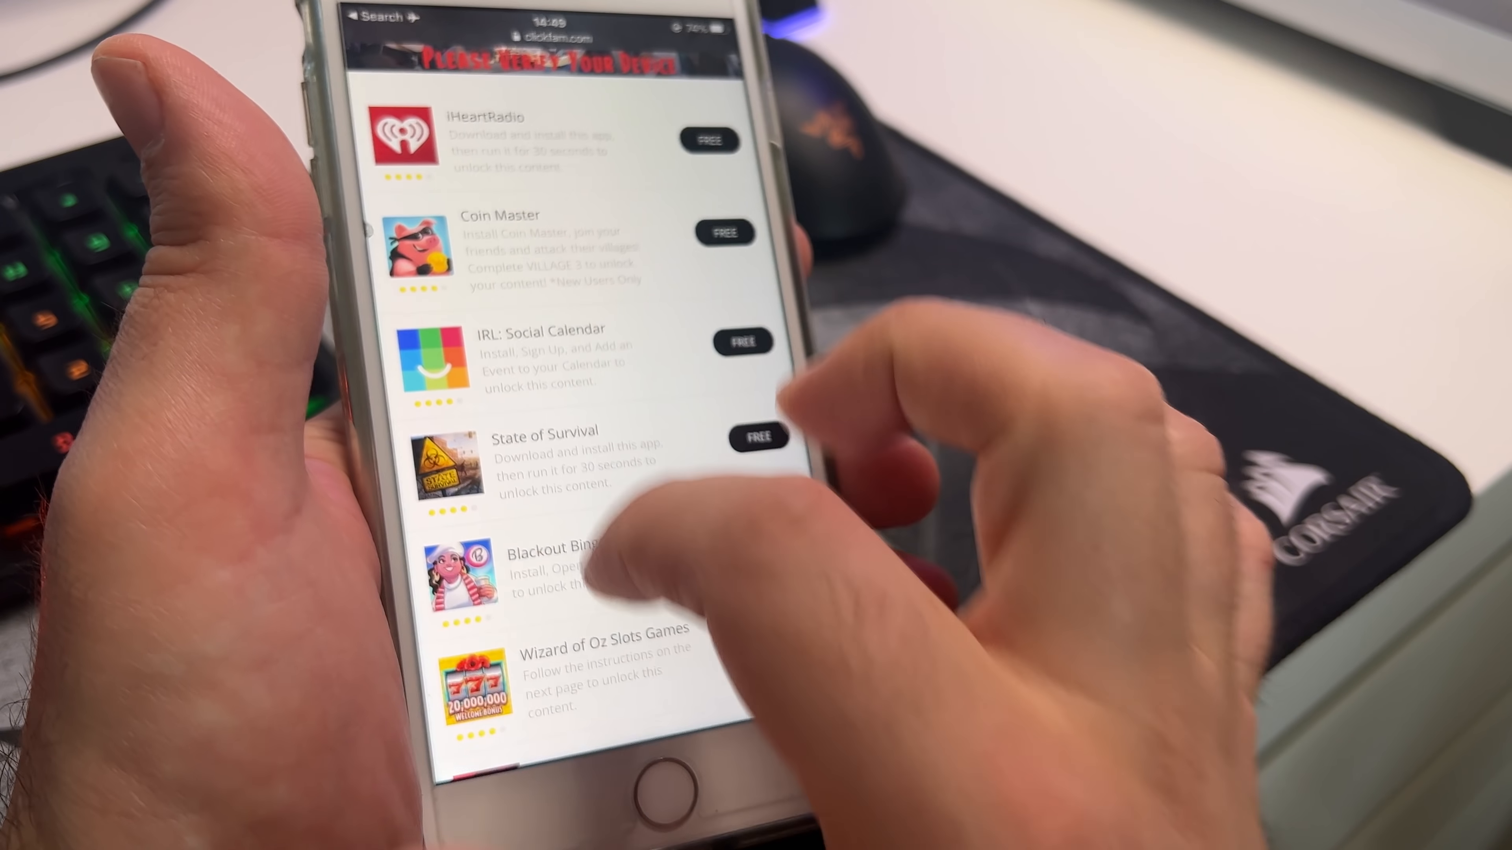
pyautogui.scroll(-3)
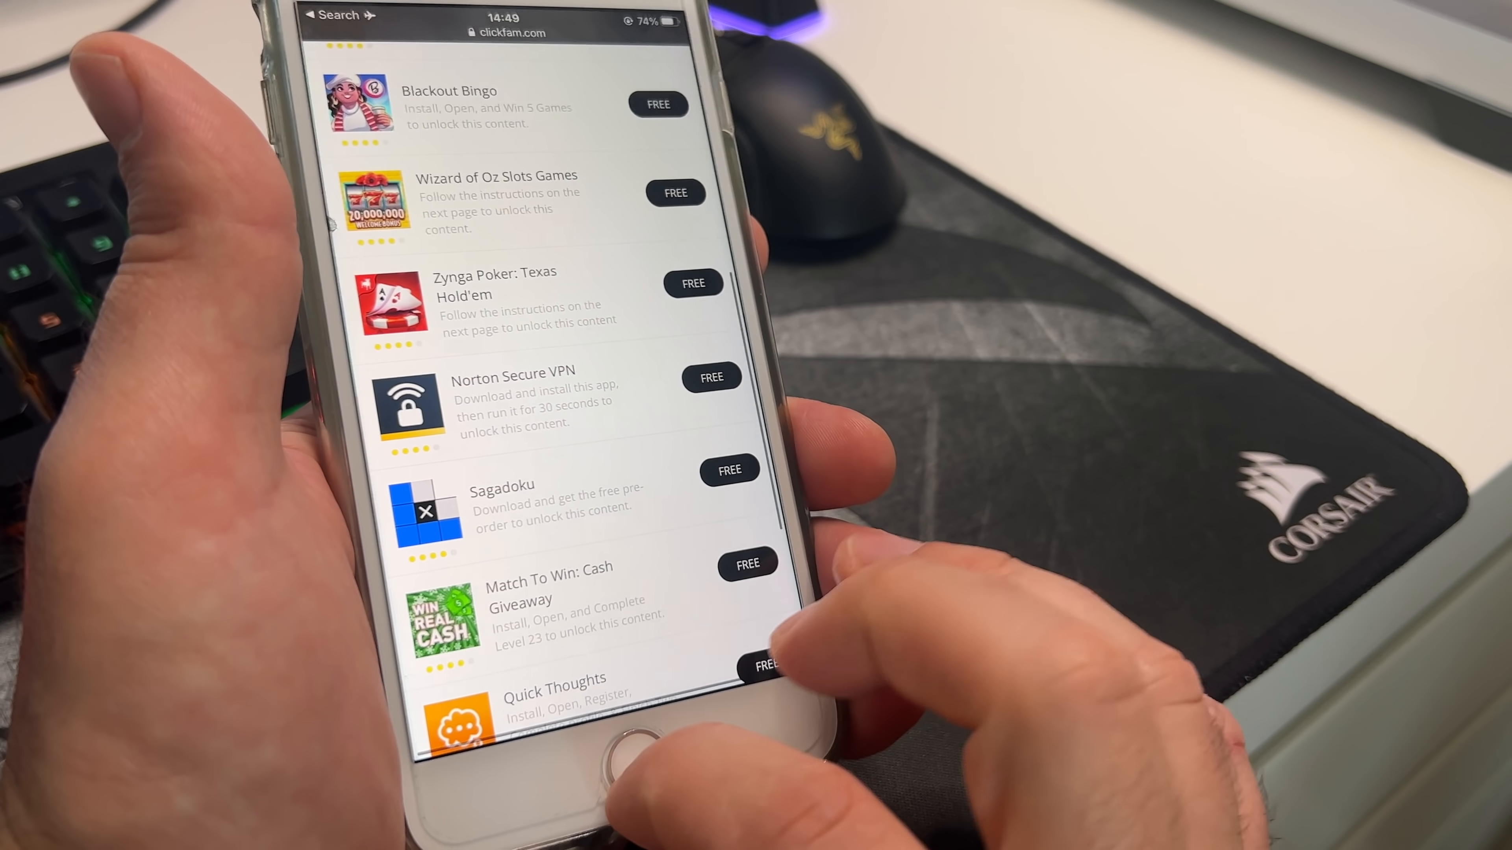